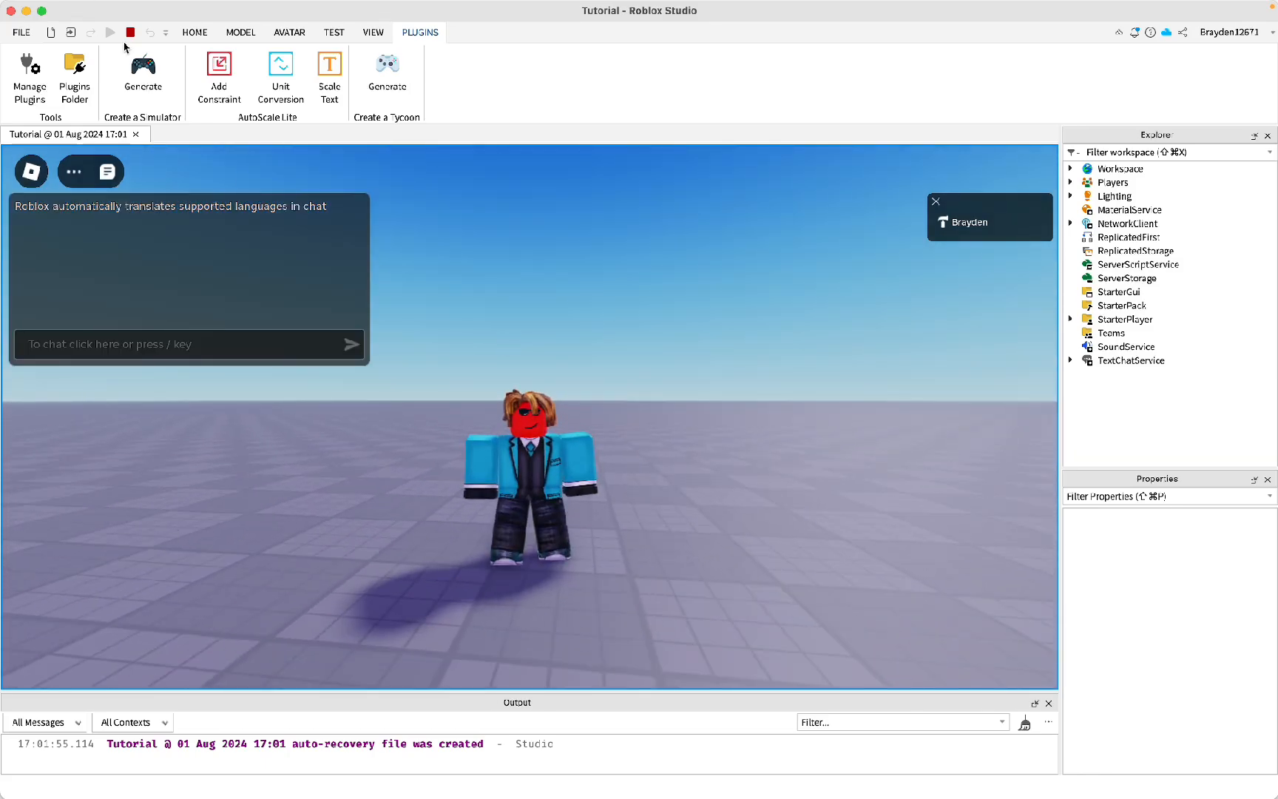
- Stop the running play test and return the empty baseplate to edit mode
left_click(130, 32)
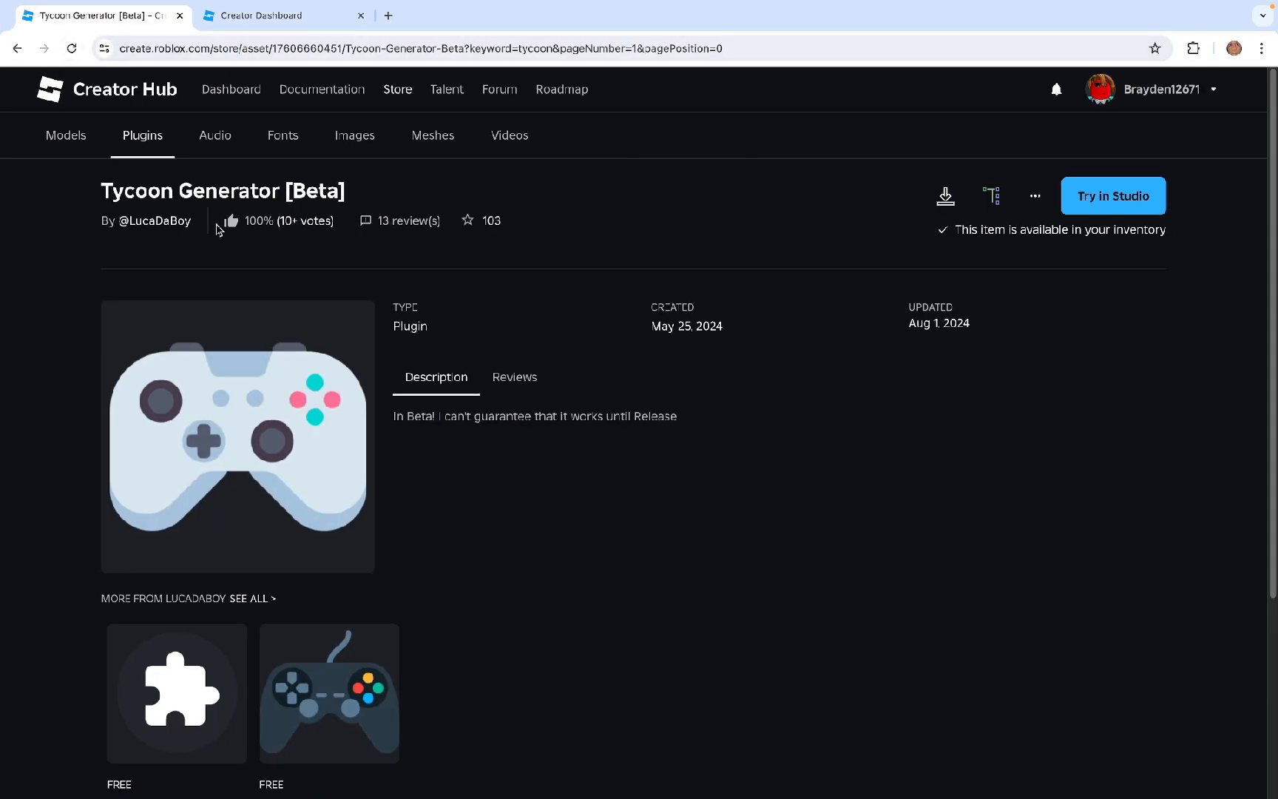
mouse_move(318, 198)
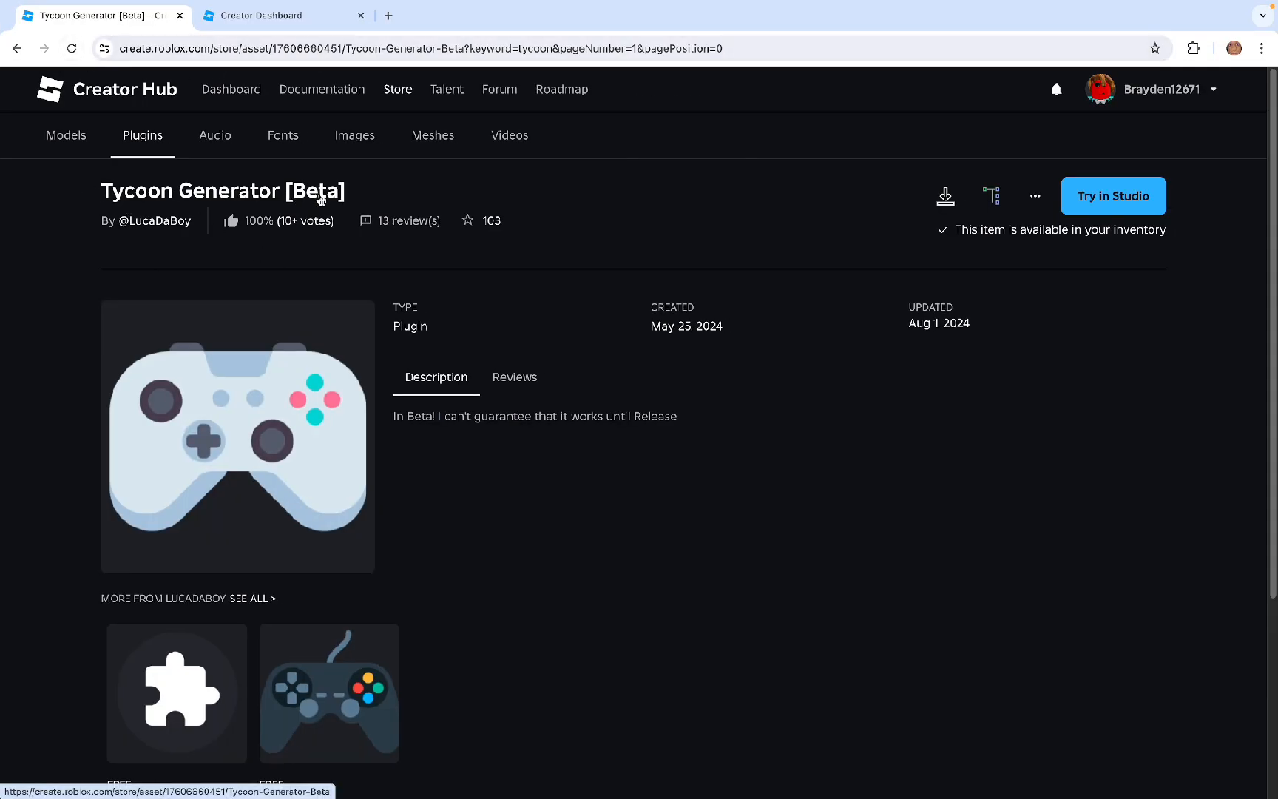
mouse_move(255, 166)
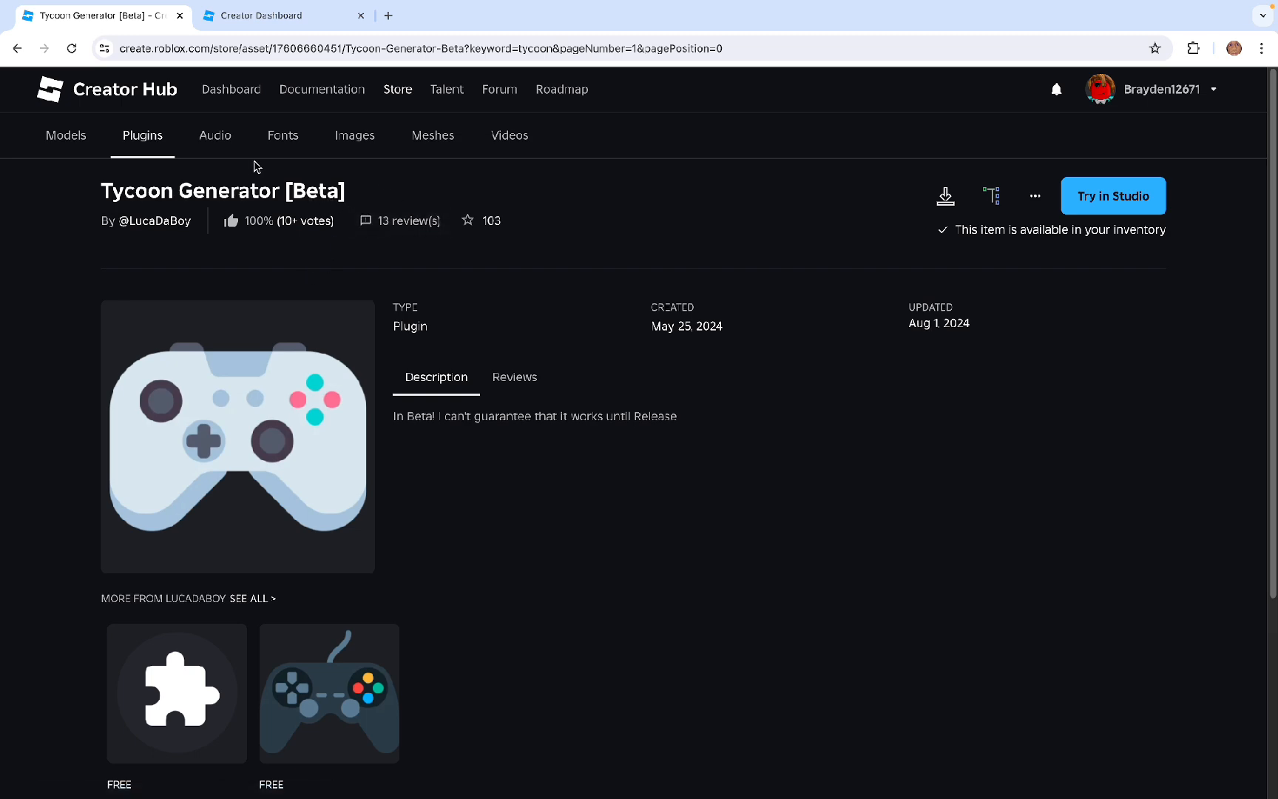
left_click(1113, 196)
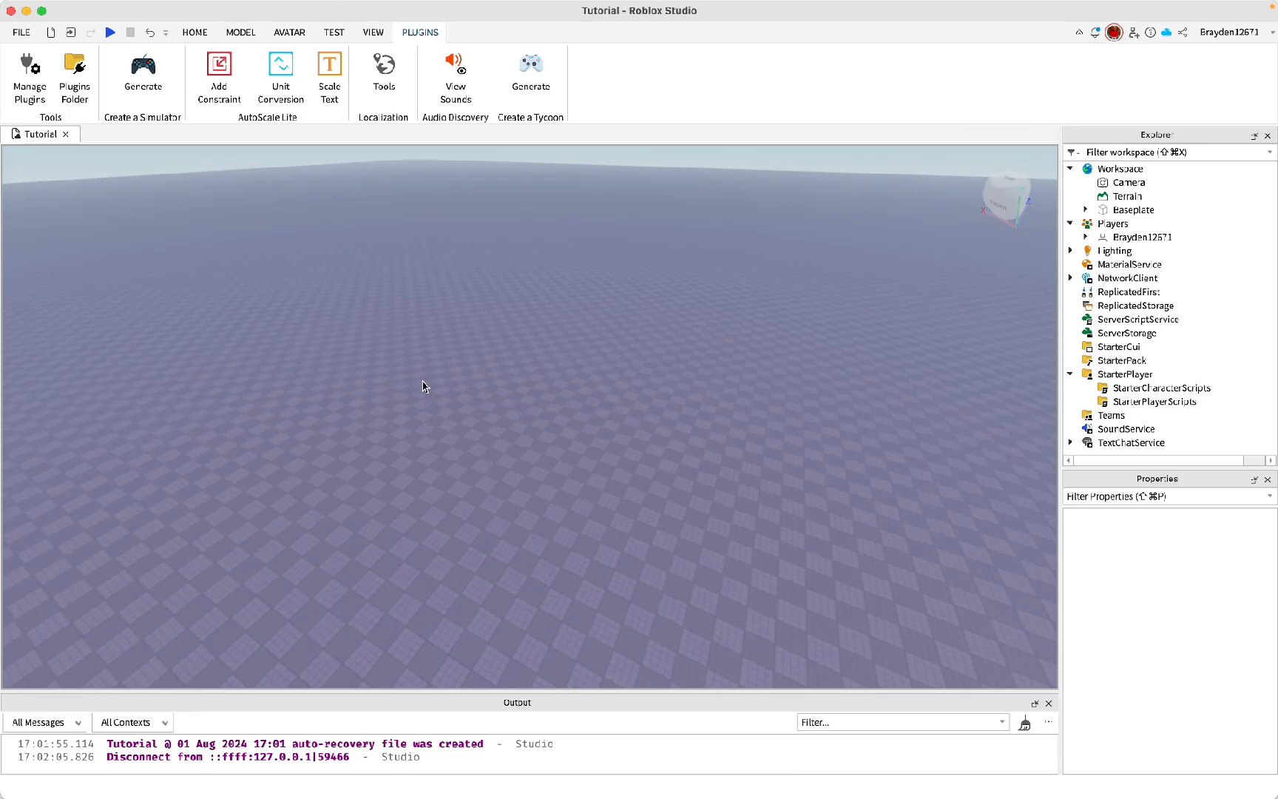
- Generate a tycoon with monetization 100, higher difficulty and players starting with a sword
left_click(531, 63)
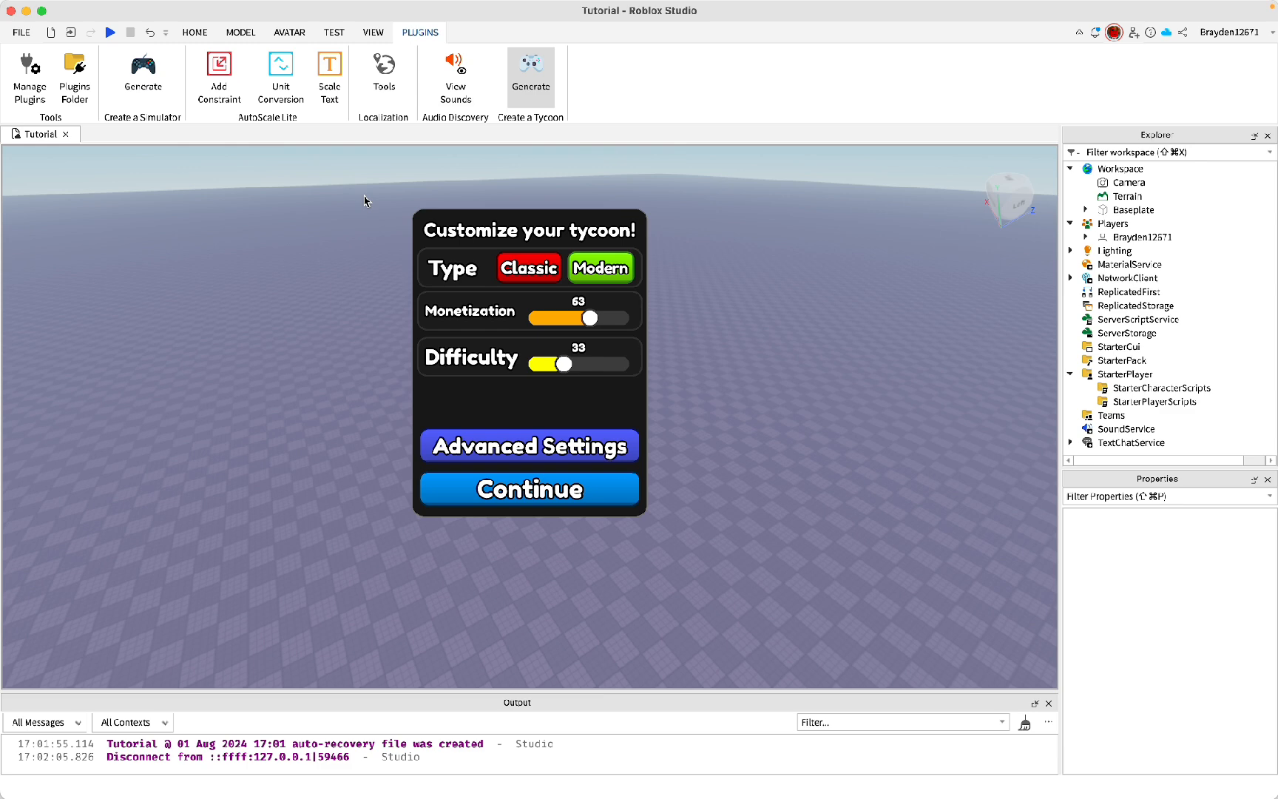
mouse_move(291, 198)
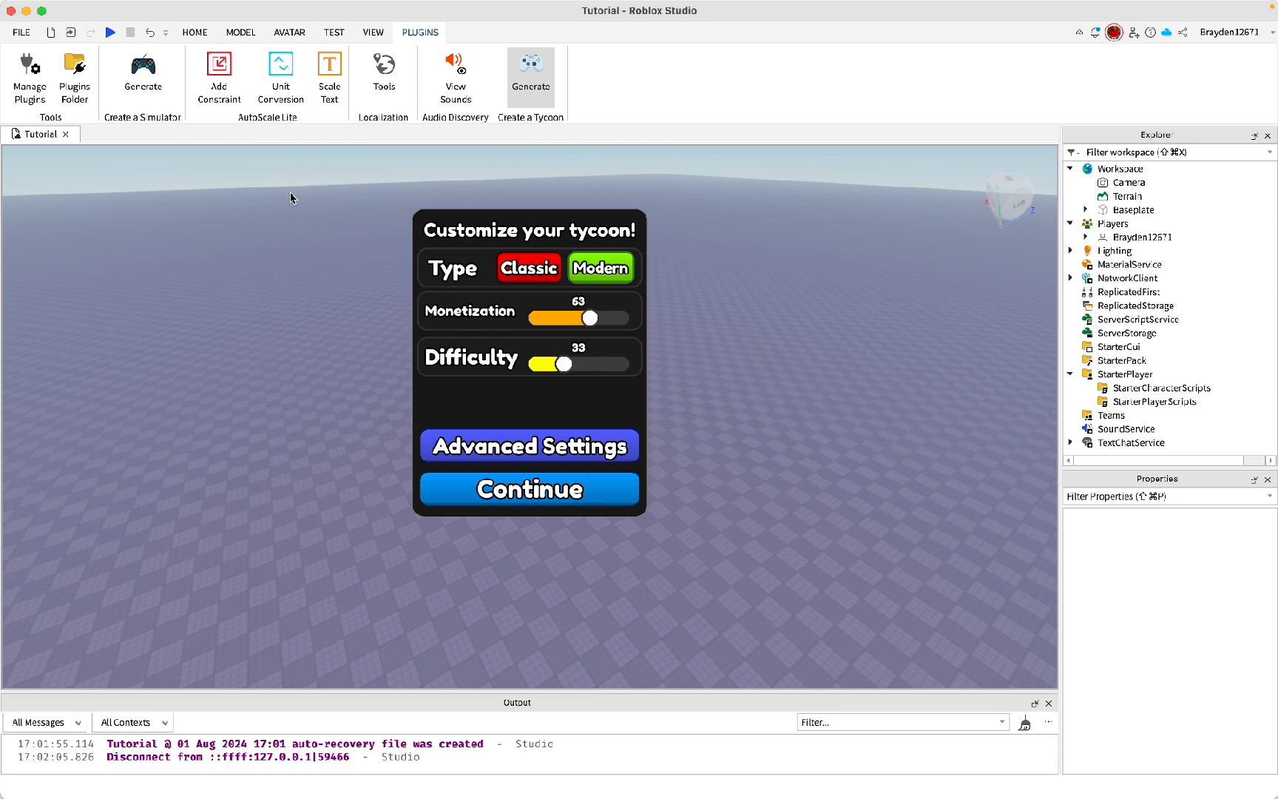
mouse_move(595, 287)
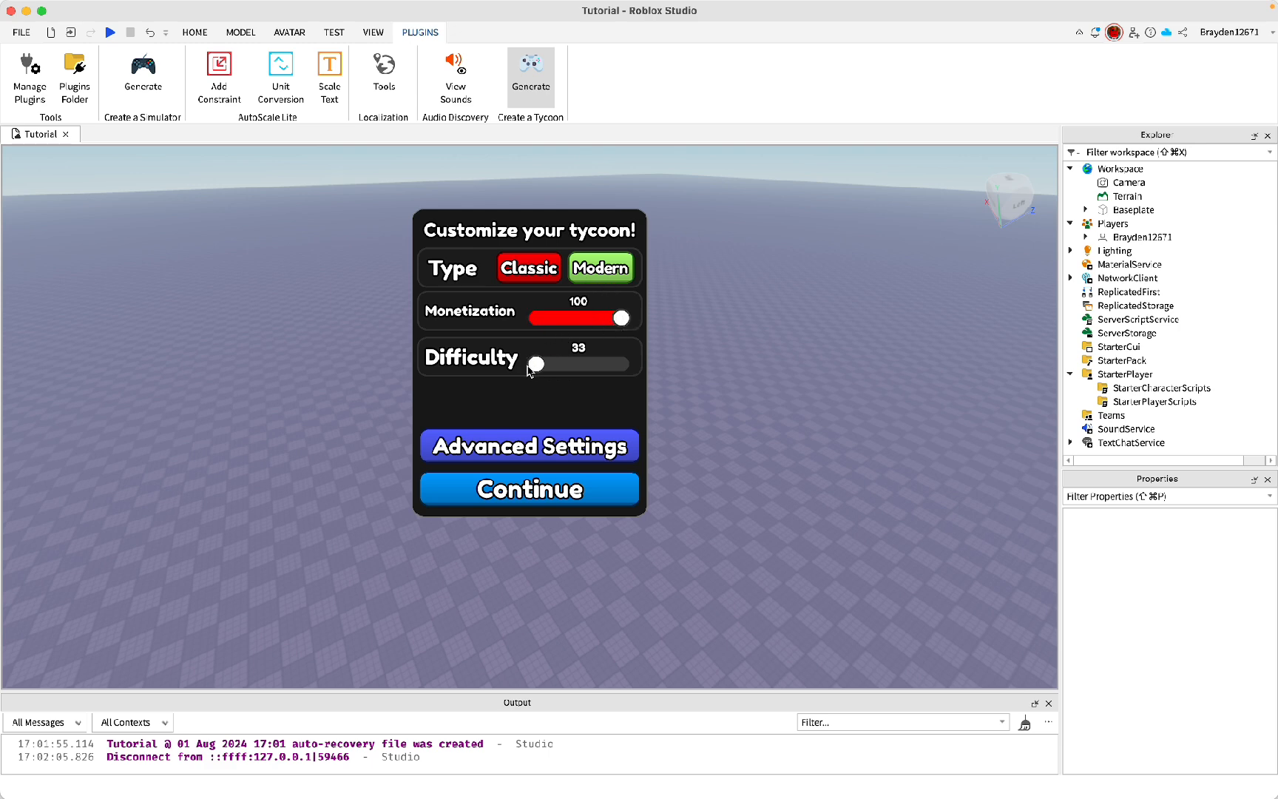
left_click(528, 446)
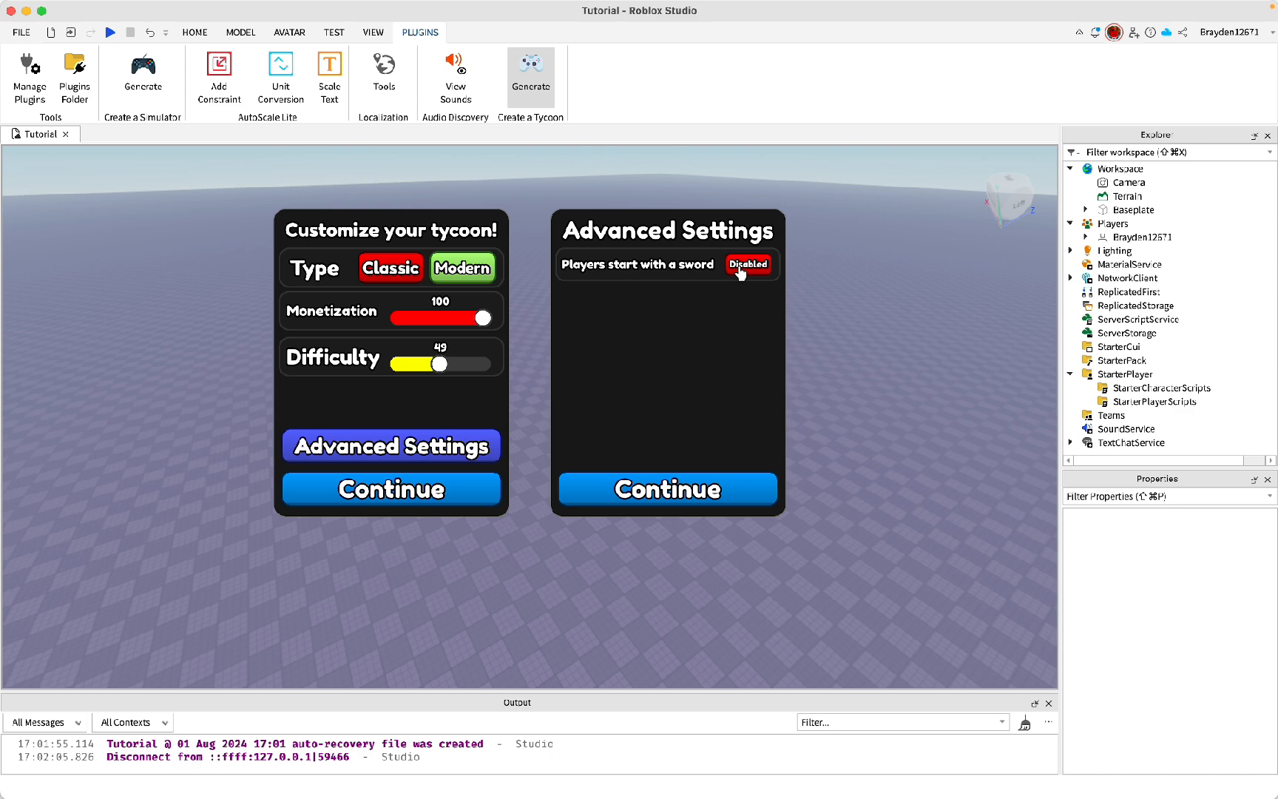
left_click(747, 264)
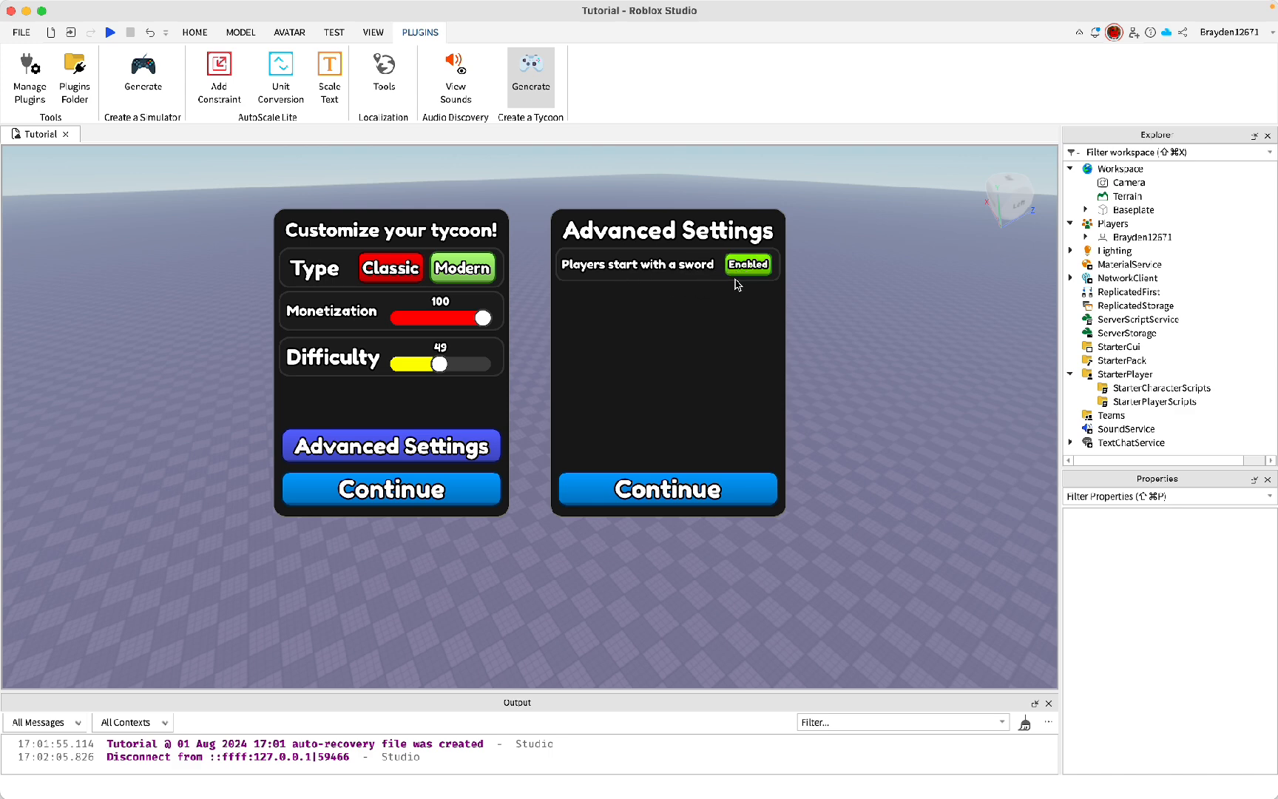
left_click(667, 489)
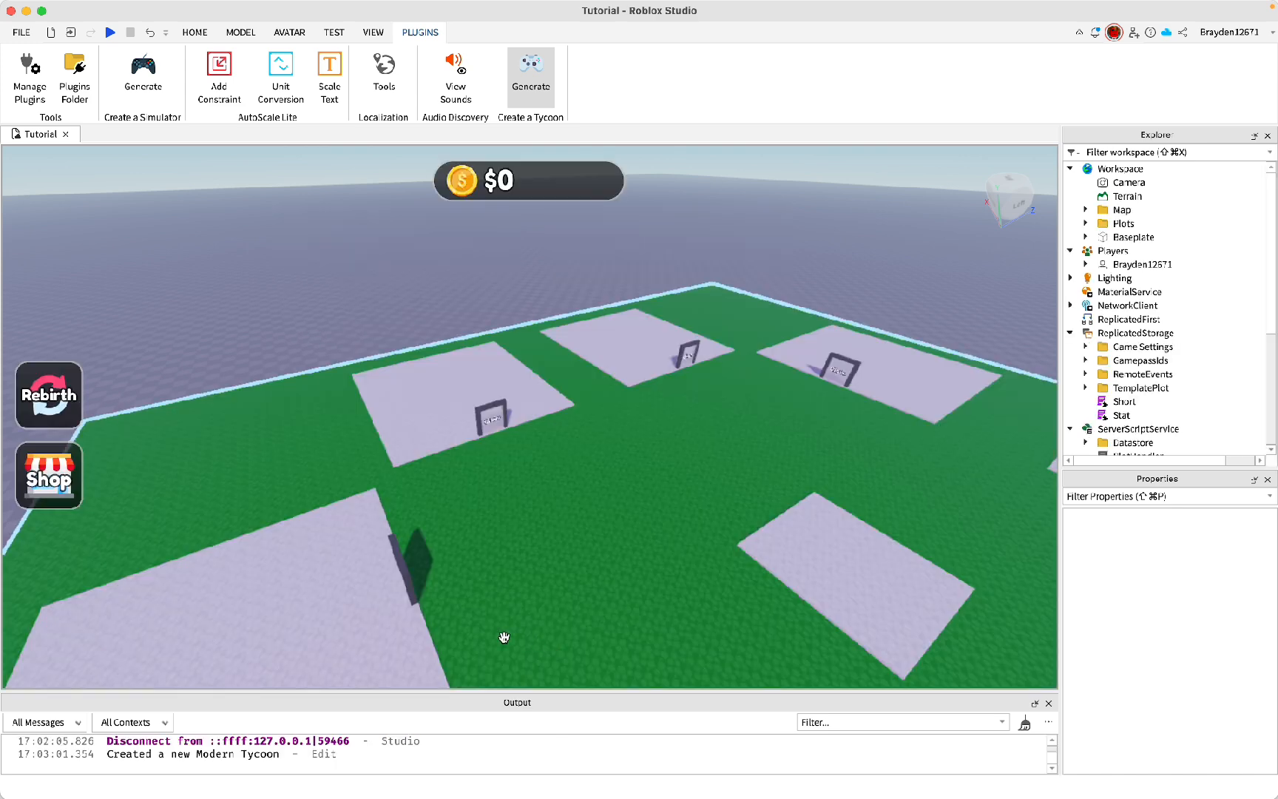
- Start a play test of the generated tycoon and earn the first $12
left_click(110, 31)
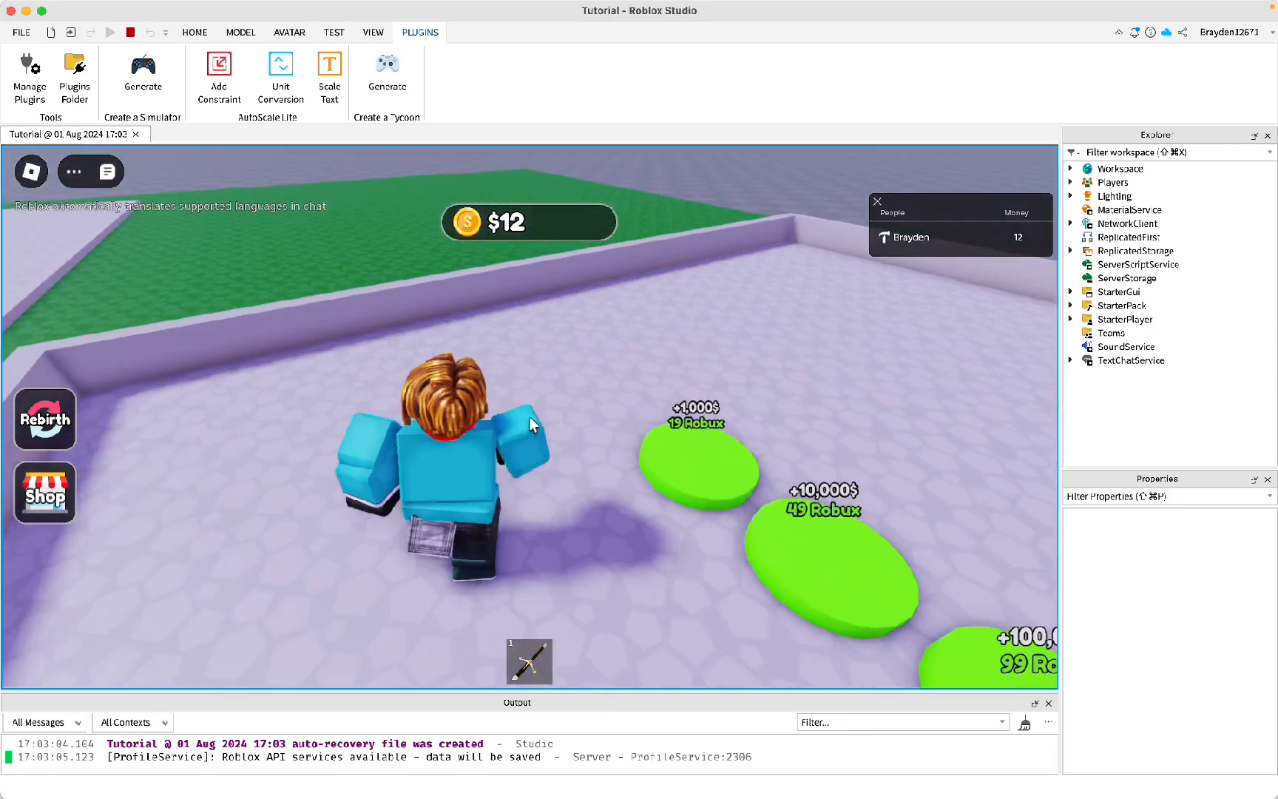
- Stop the test and regenerate the tycoon with the same sword-enabled settings
left_click(110, 32)
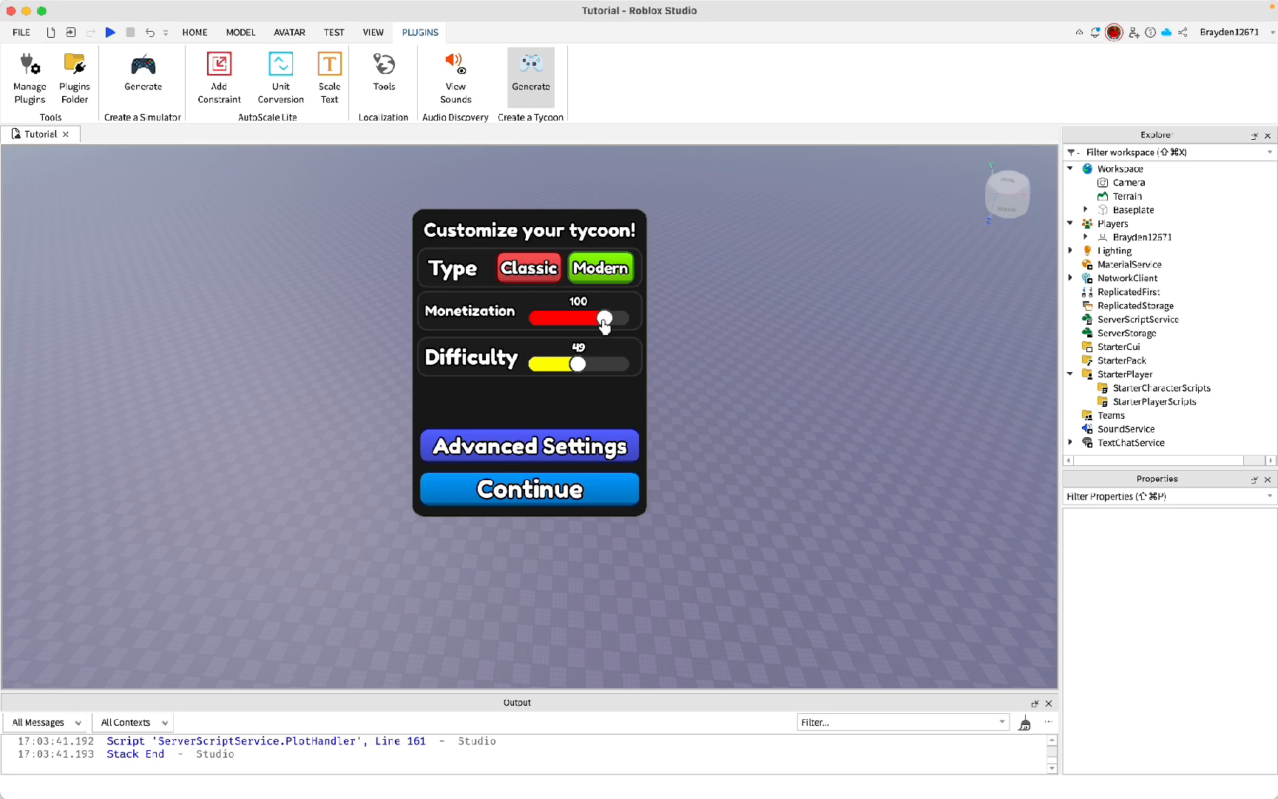
left_click(528, 445)
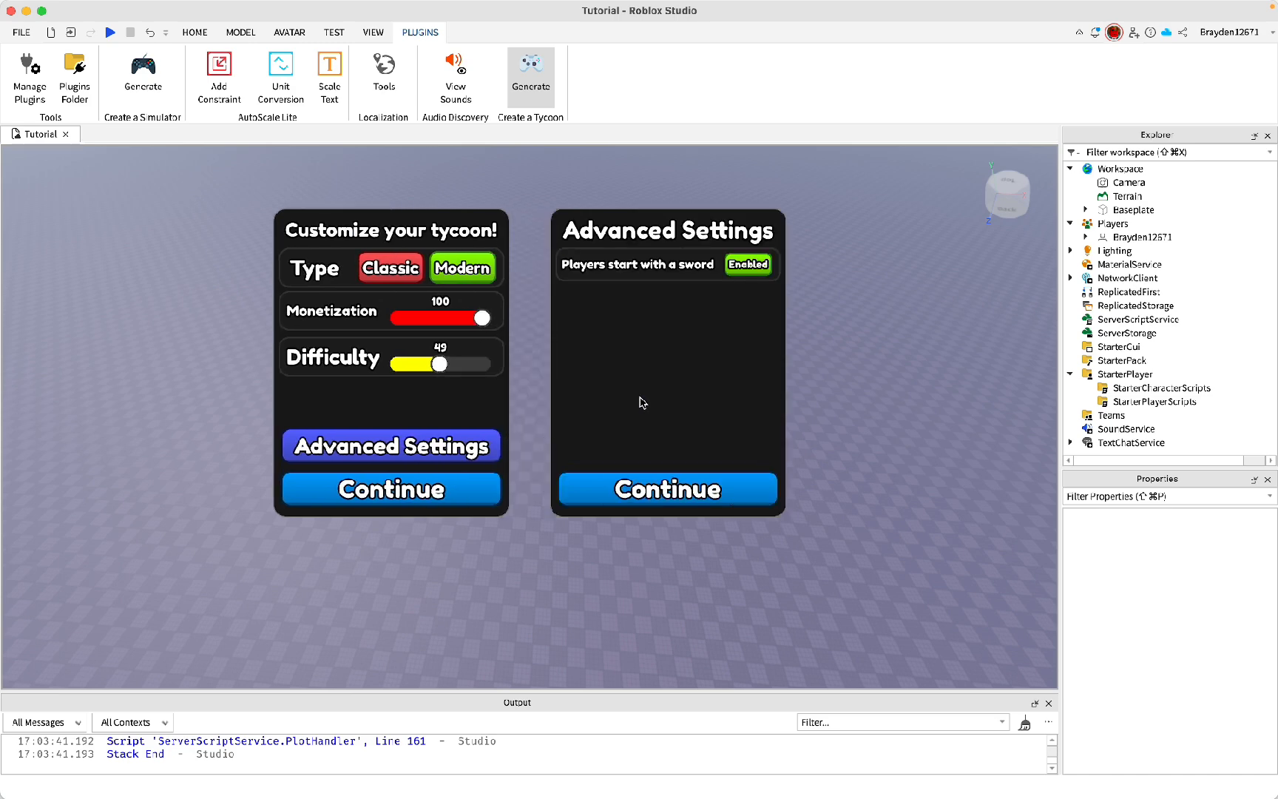
left_click(665, 490)
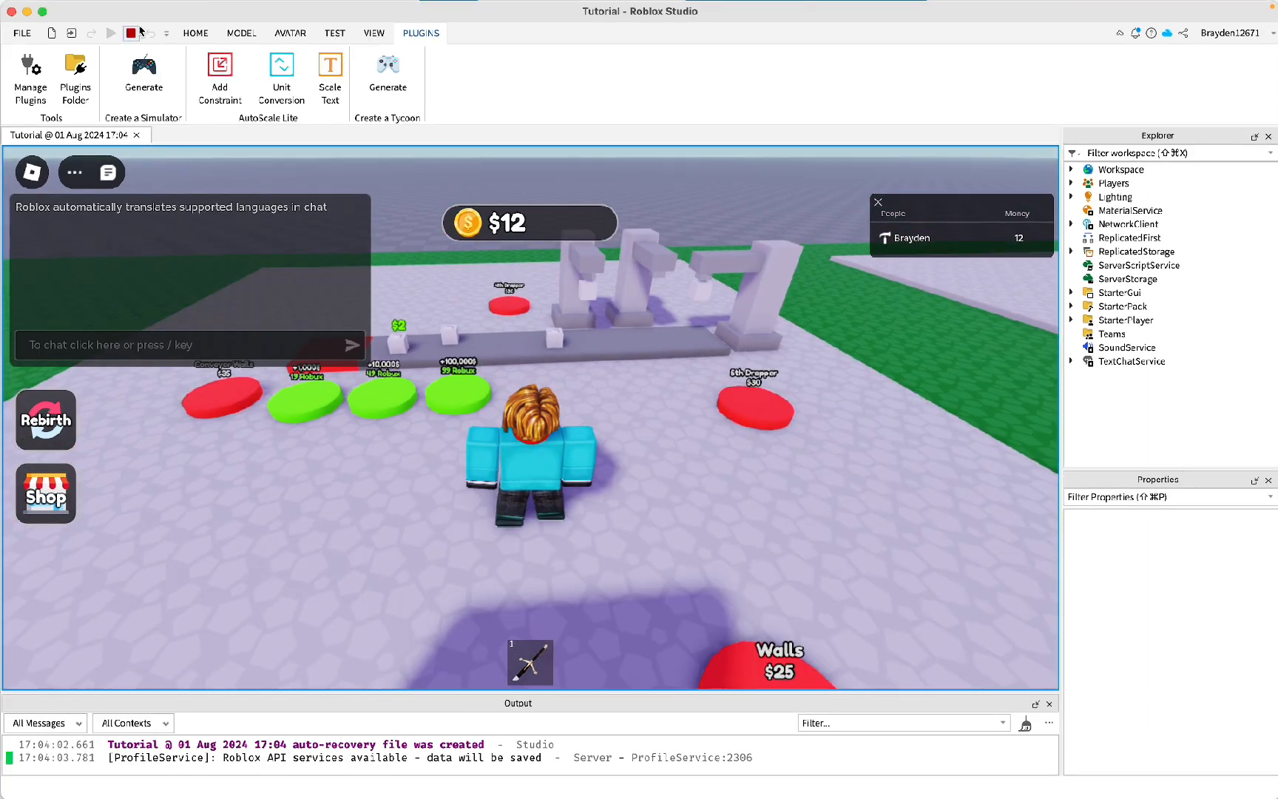
- Stop the play test and select the GravityCoil value under ReplicatedStorage > Gamepassids
left_click(130, 34)
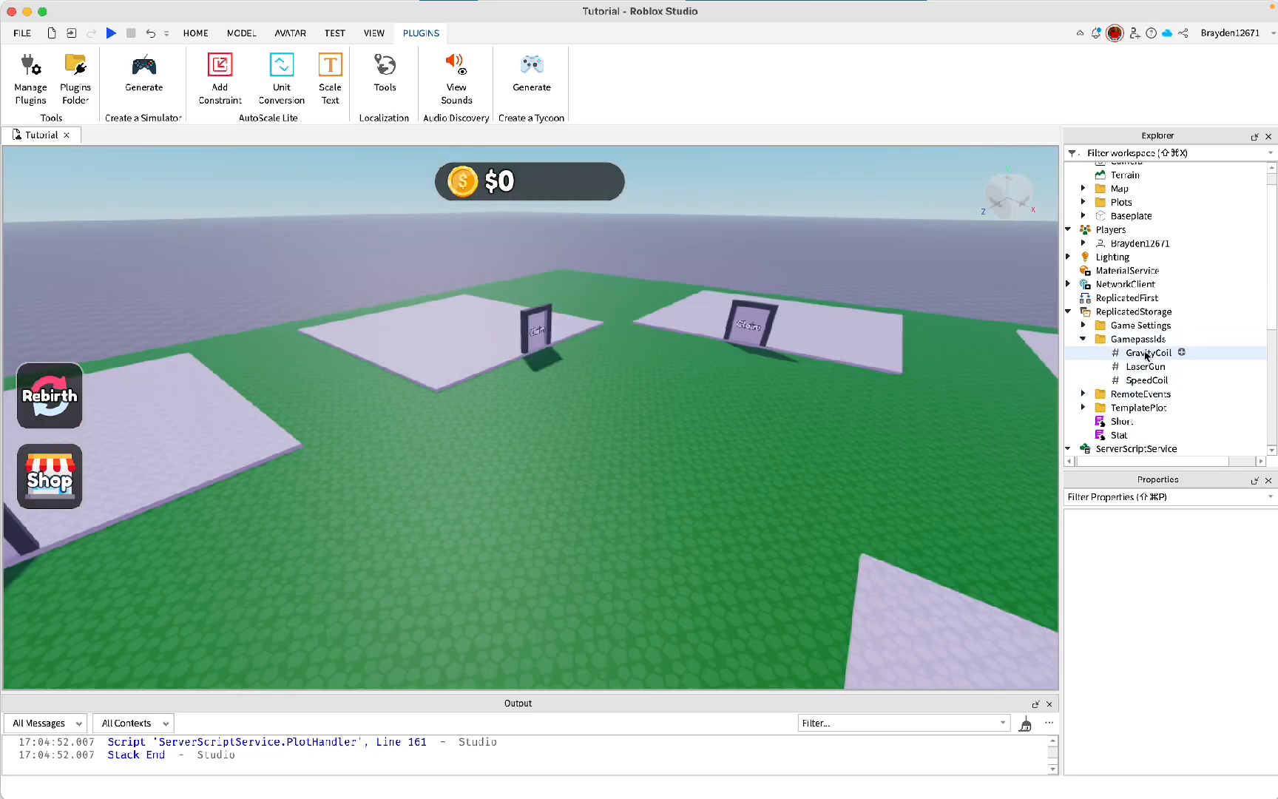
left_click(1148, 352)
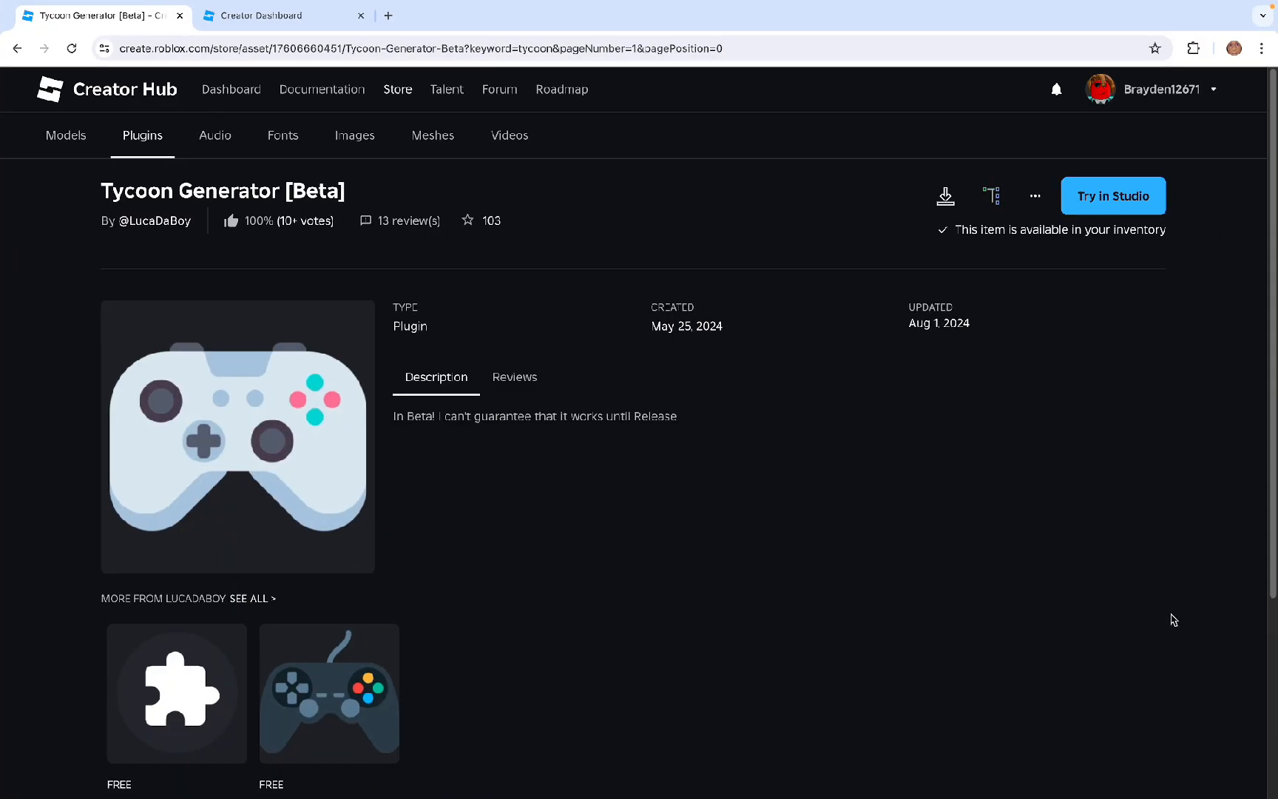
- Open the Tutorial experience's Passes page on the Creator Dashboard to create a new pass
left_click(283, 15)
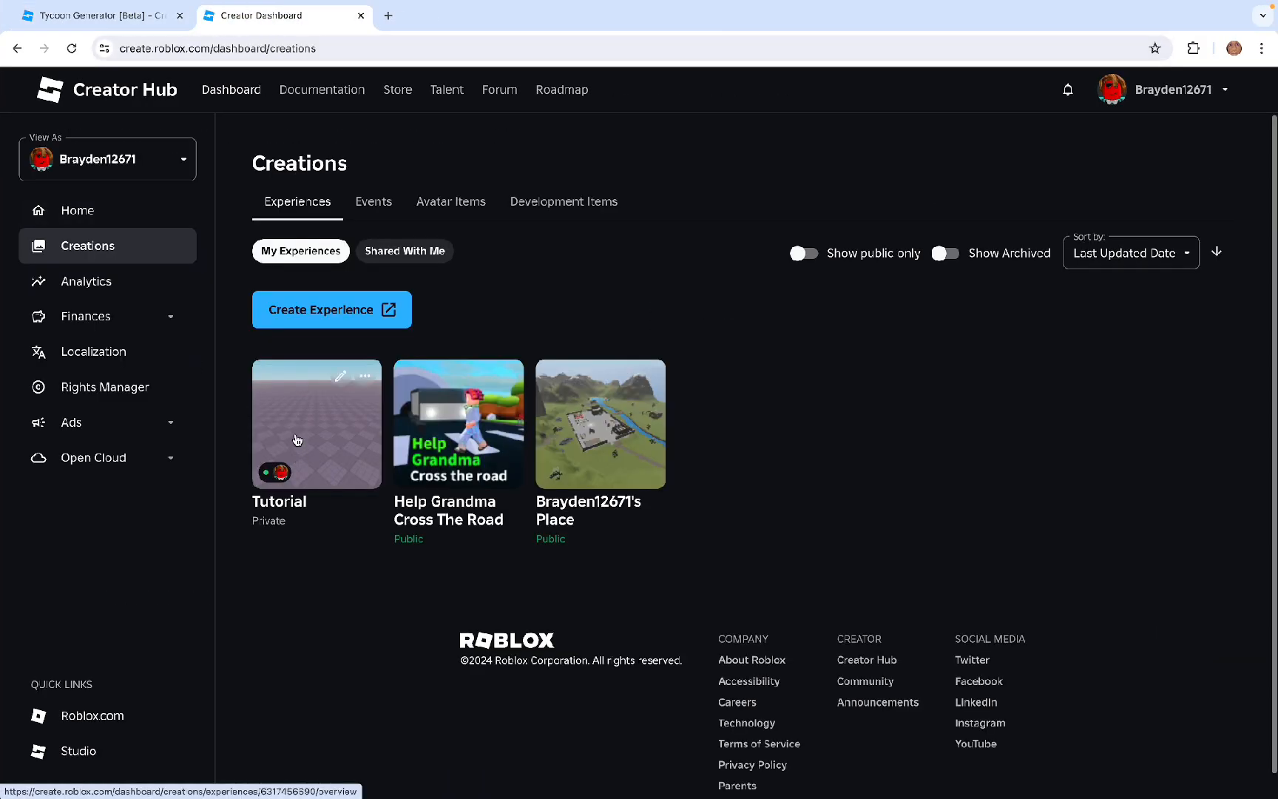
left_click(316, 424)
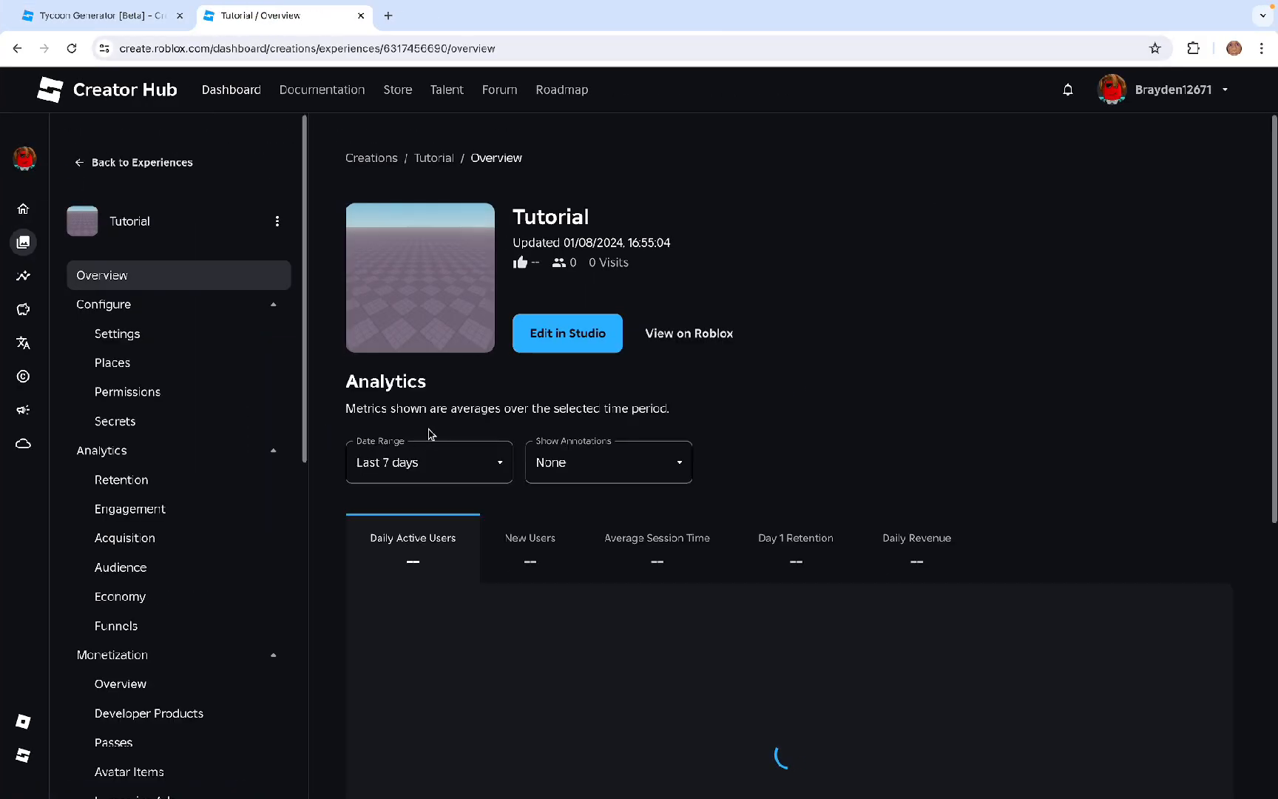
scroll("down", 3)
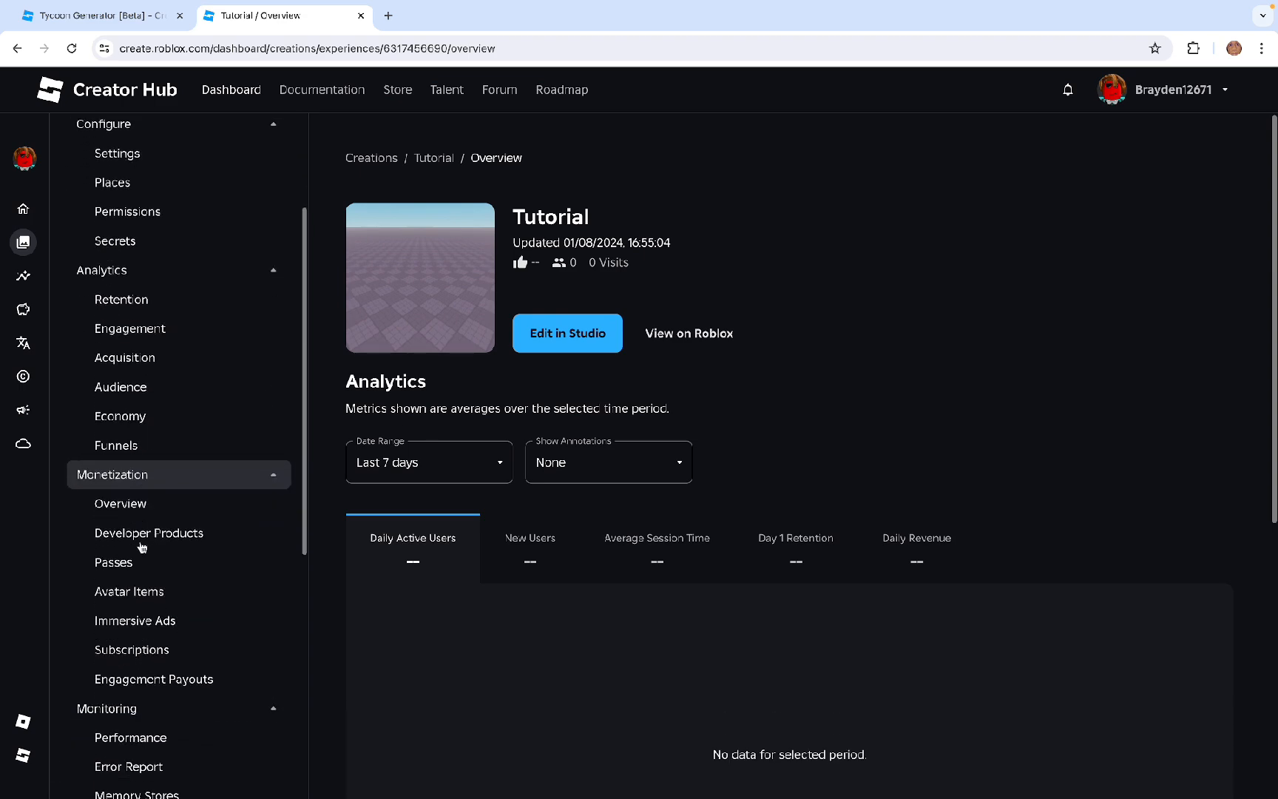
left_click(114, 562)
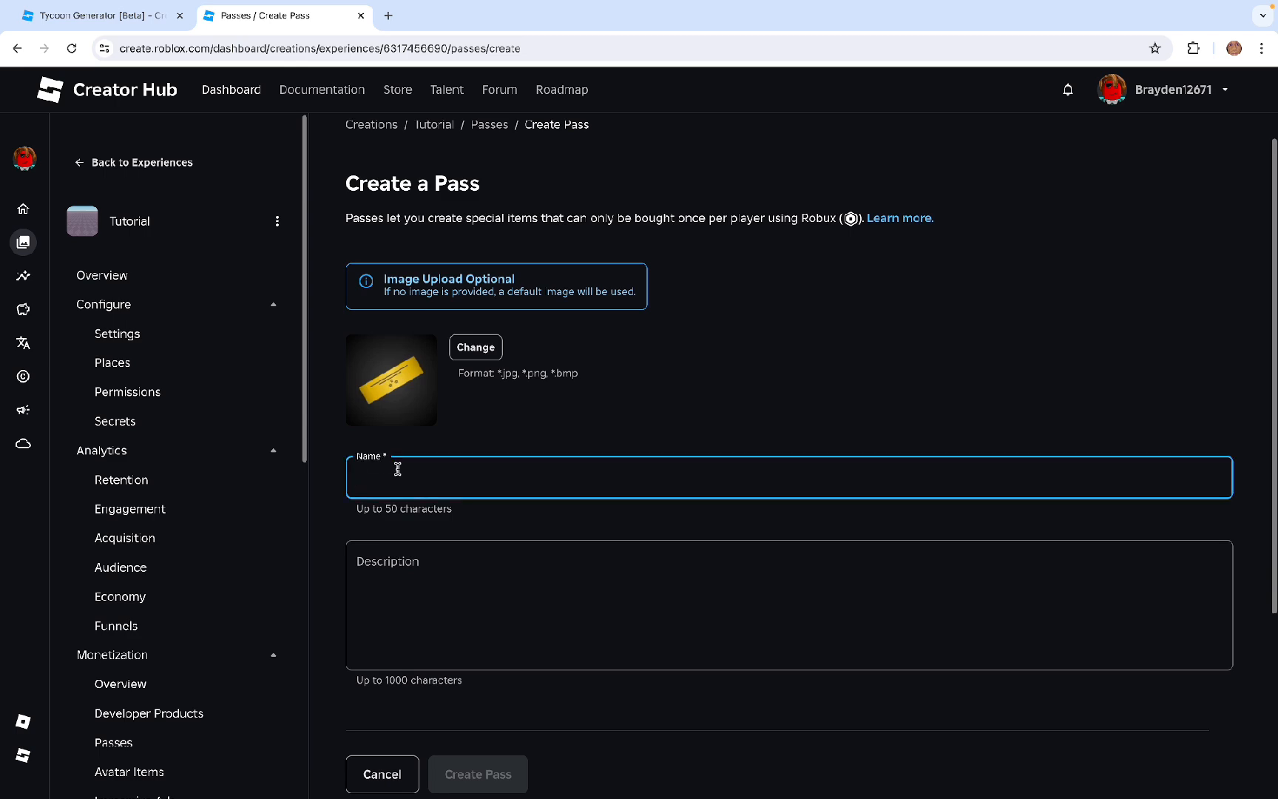
- Create a pass named 'Gravity coil' and bring up its Sales page
type("Gracit")
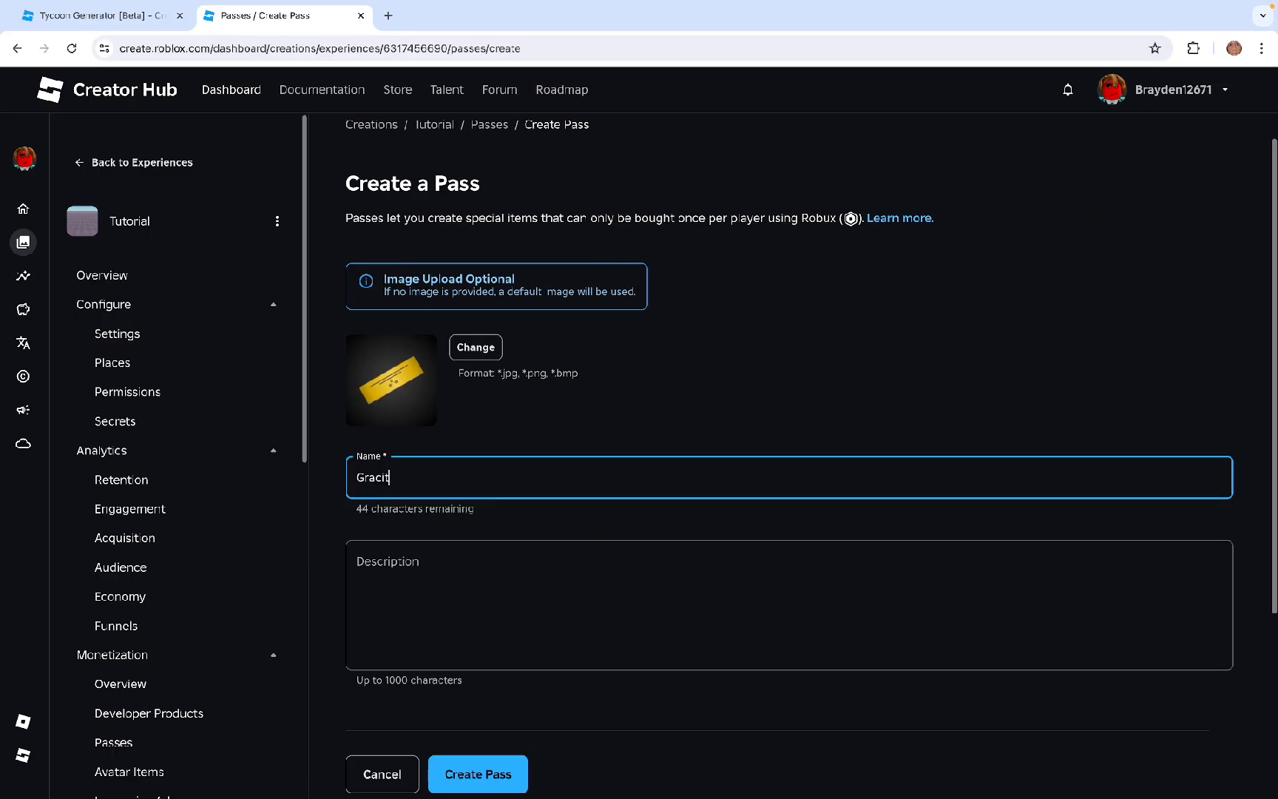
type("y oil")
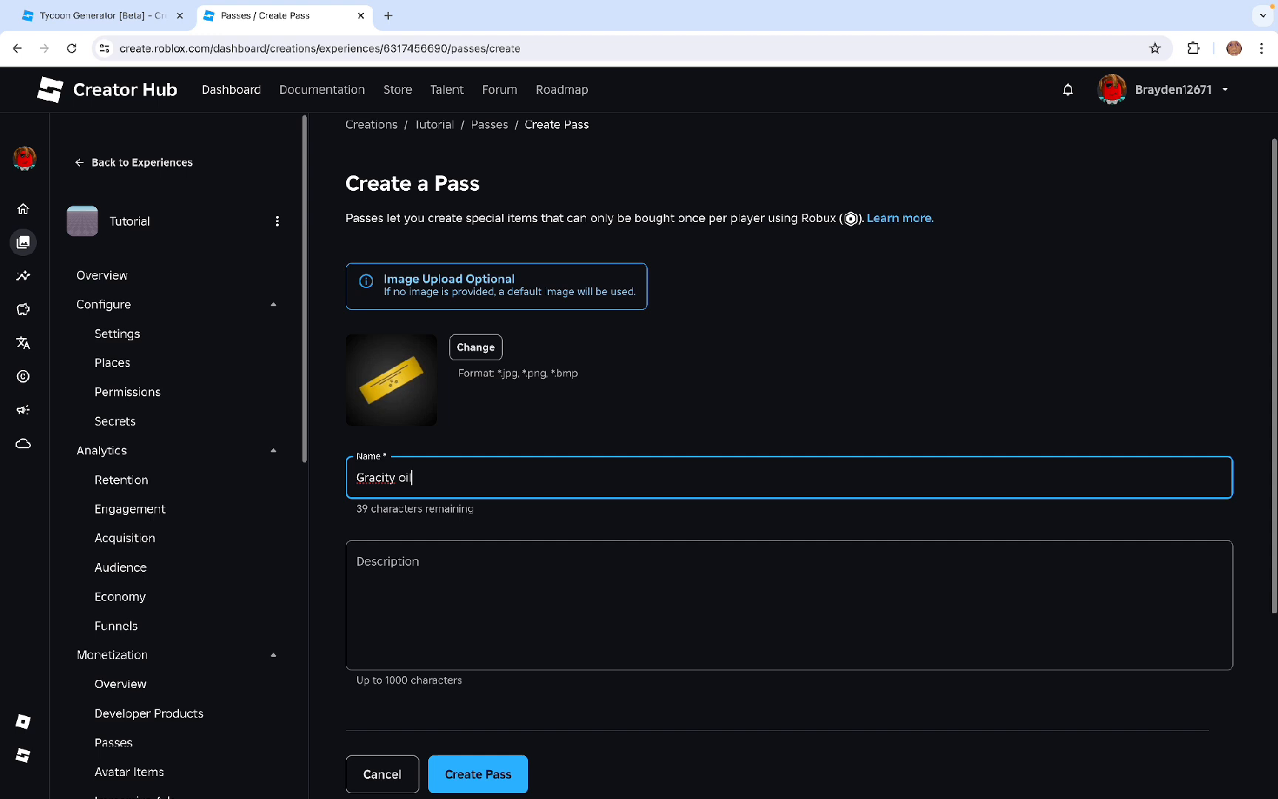
left_click(734, 608)
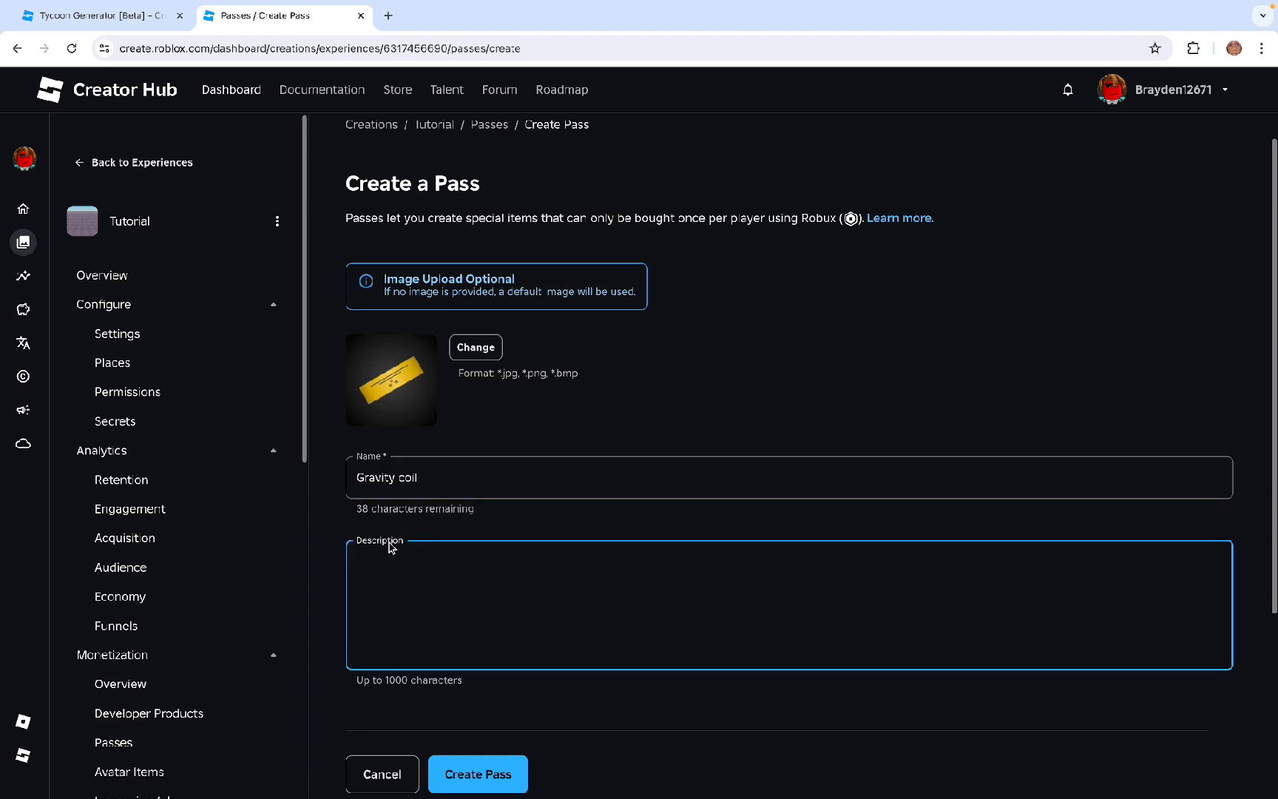
mouse_move(392, 633)
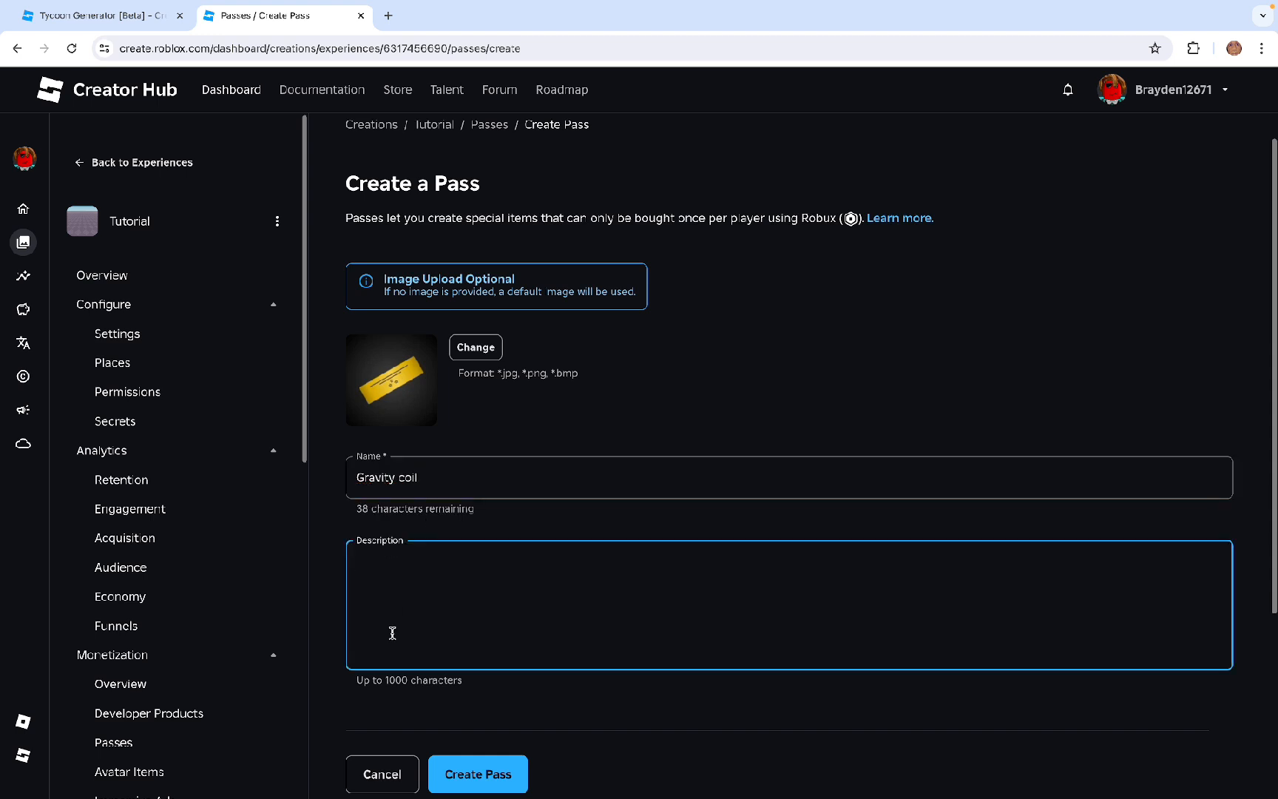
left_click(478, 774)
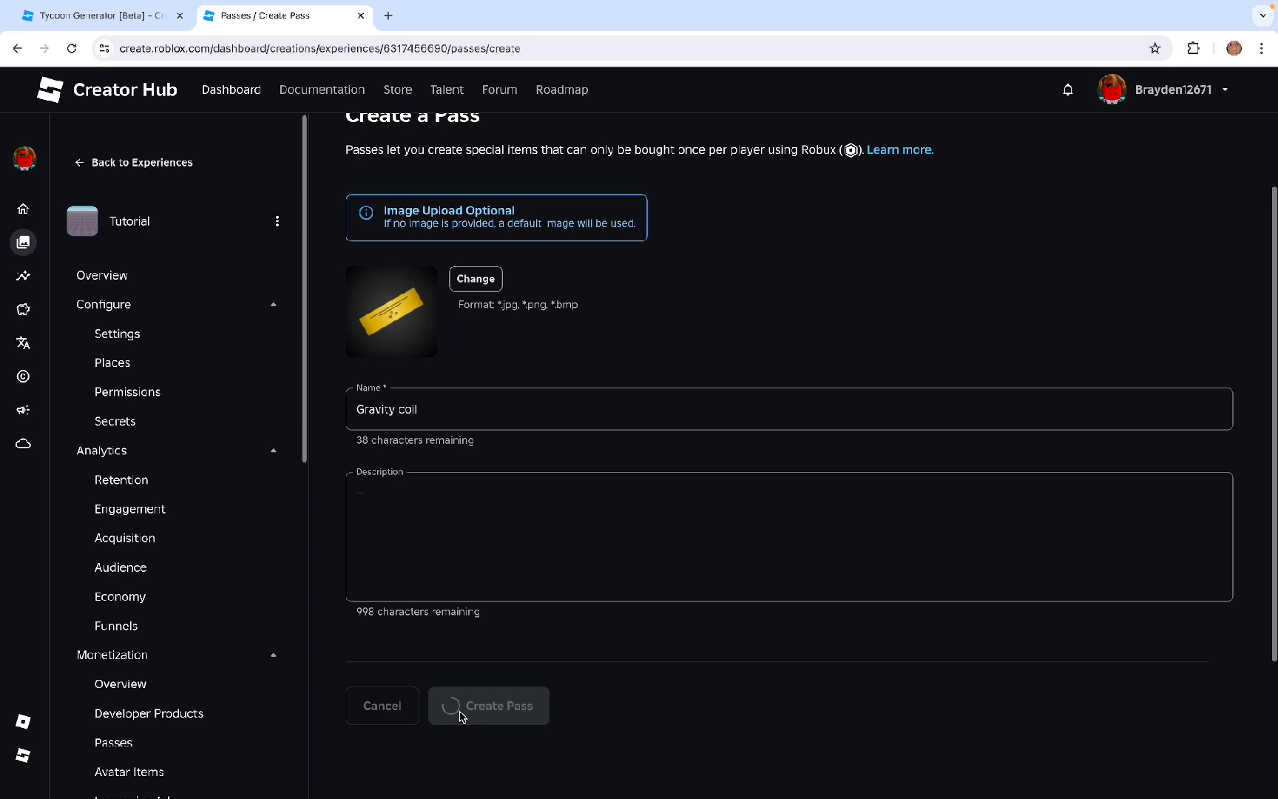
left_click(490, 706)
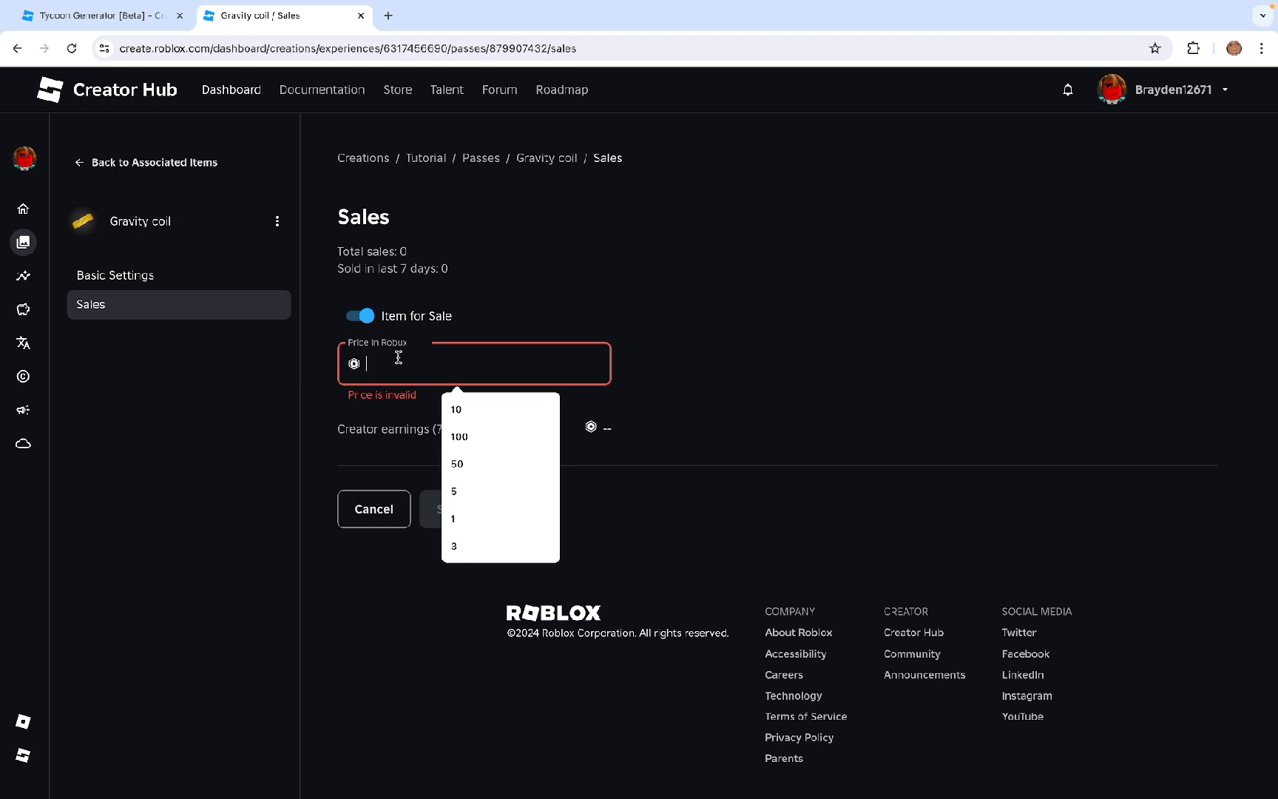
- Price the pass at 100 Robux, give GravityCoil id 879907432, and play-test with the coil
left_click(459, 436)
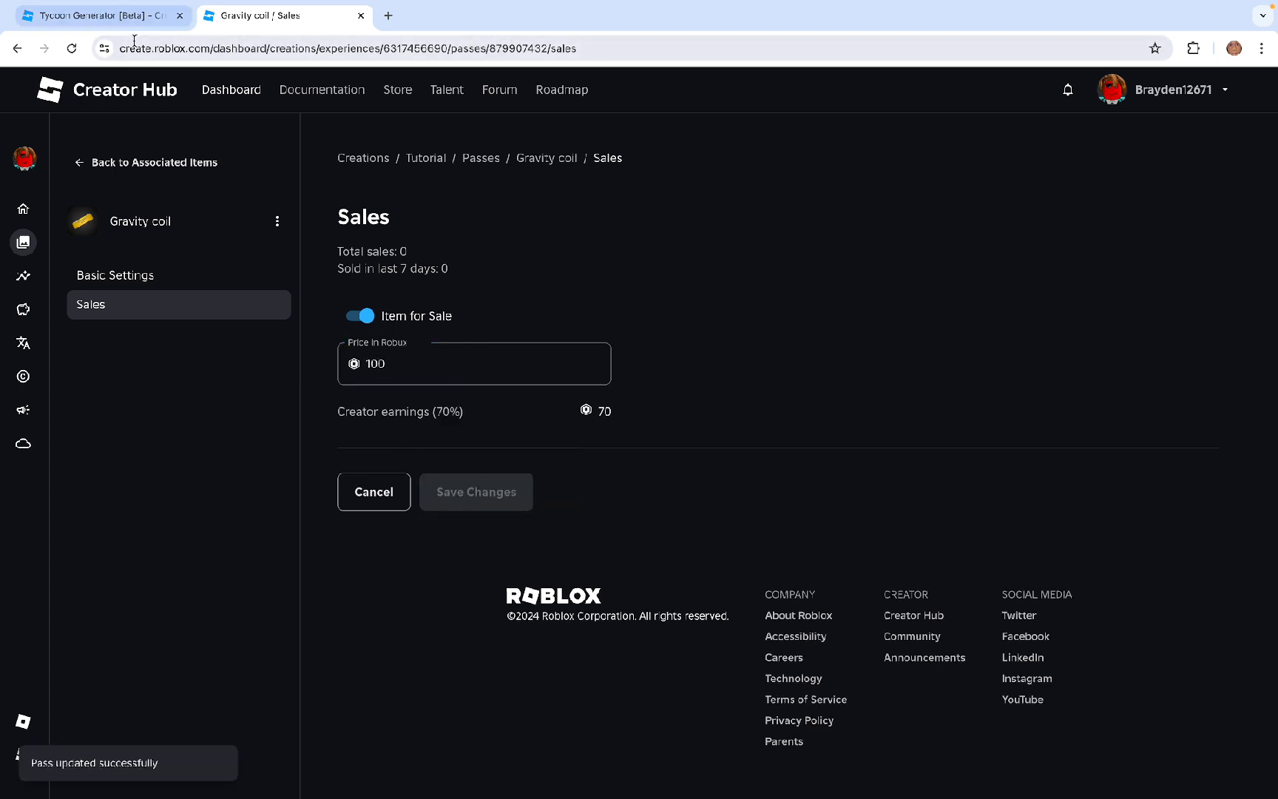
left_click(571, 49)
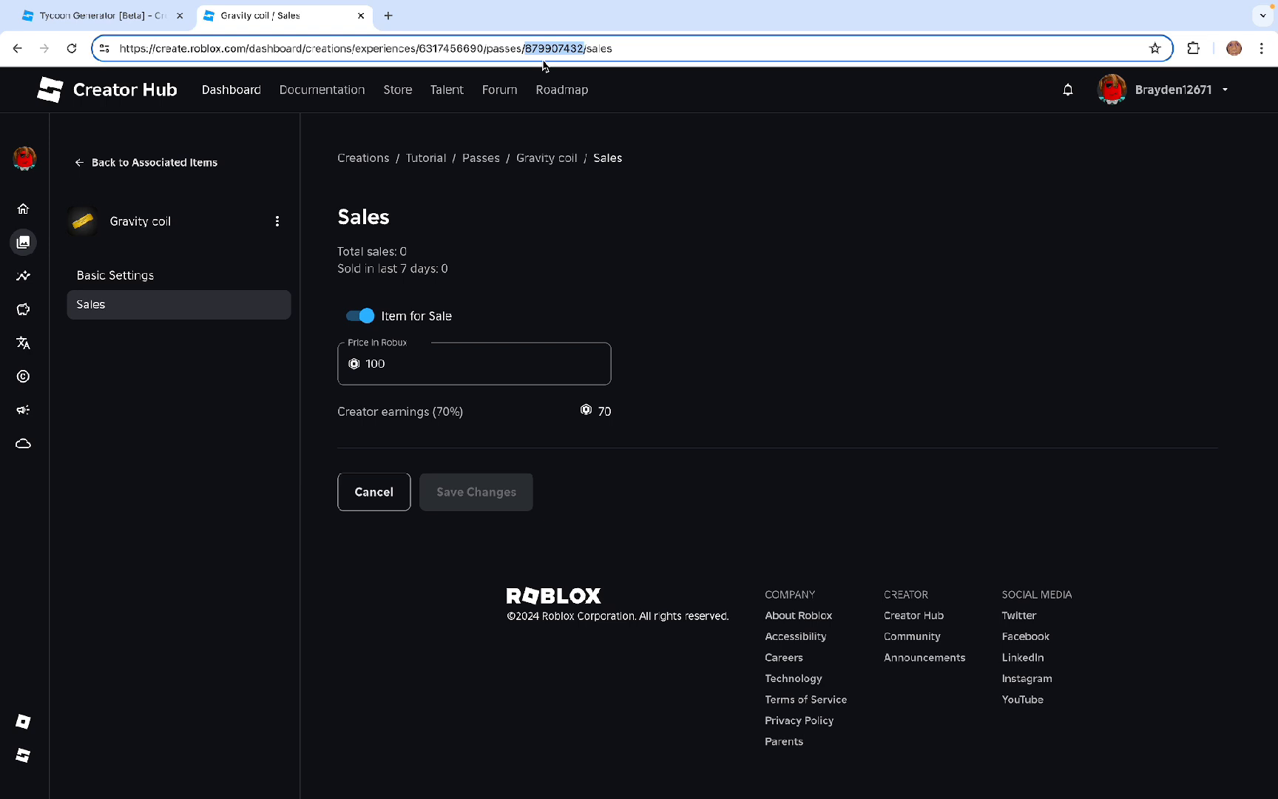
mouse_move(562, 91)
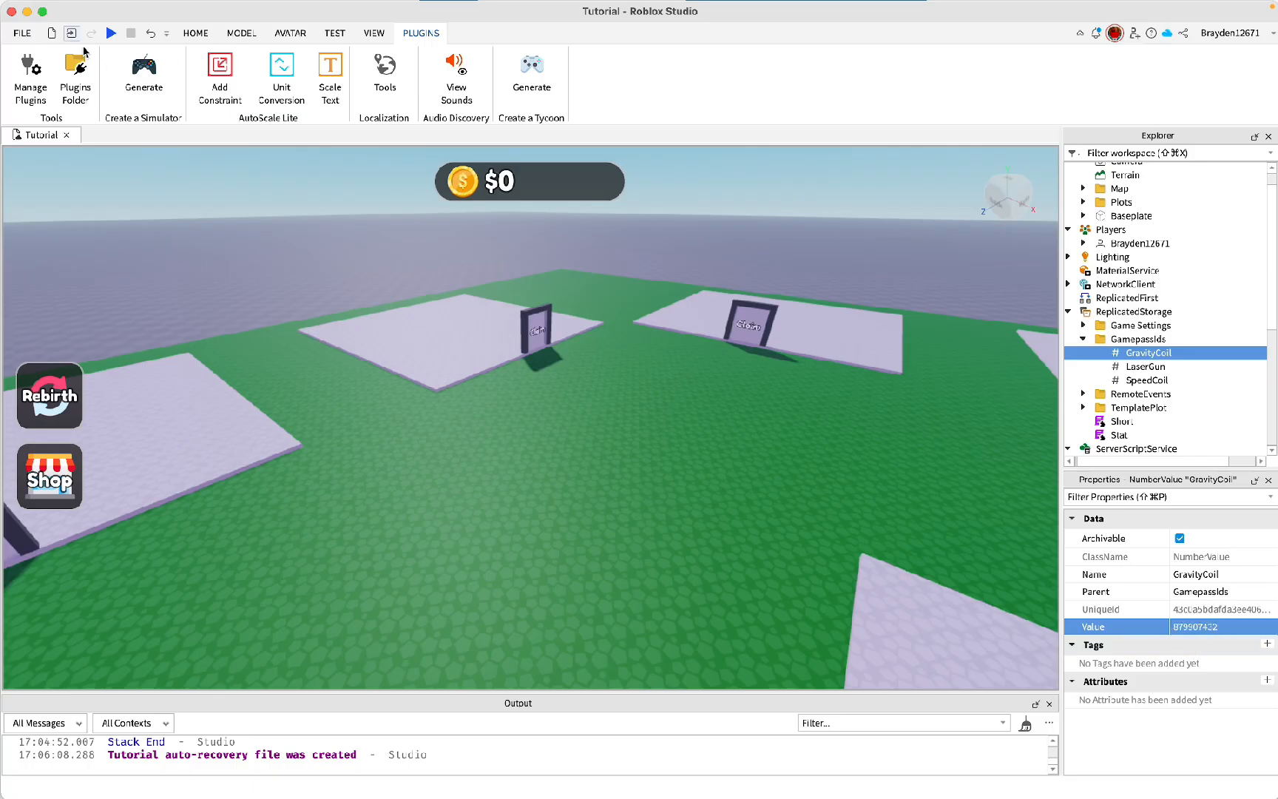
left_click(111, 32)
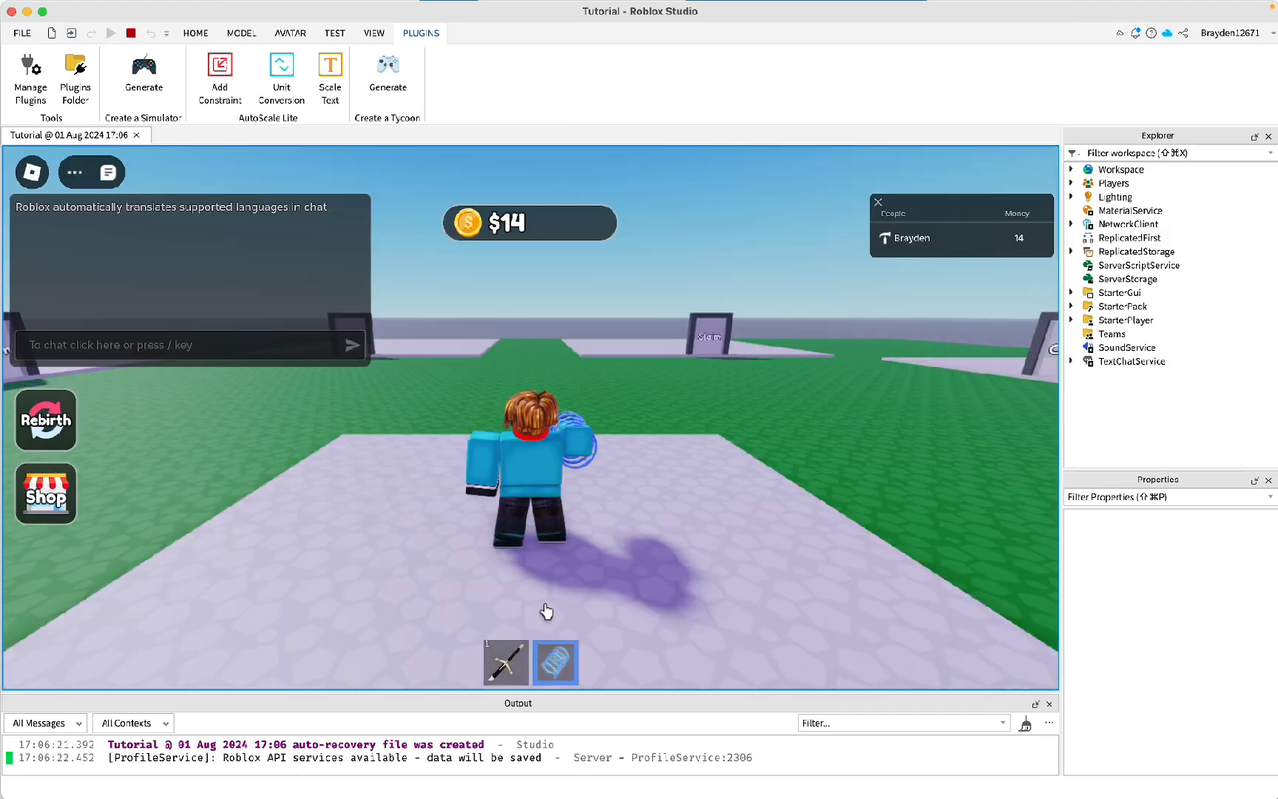